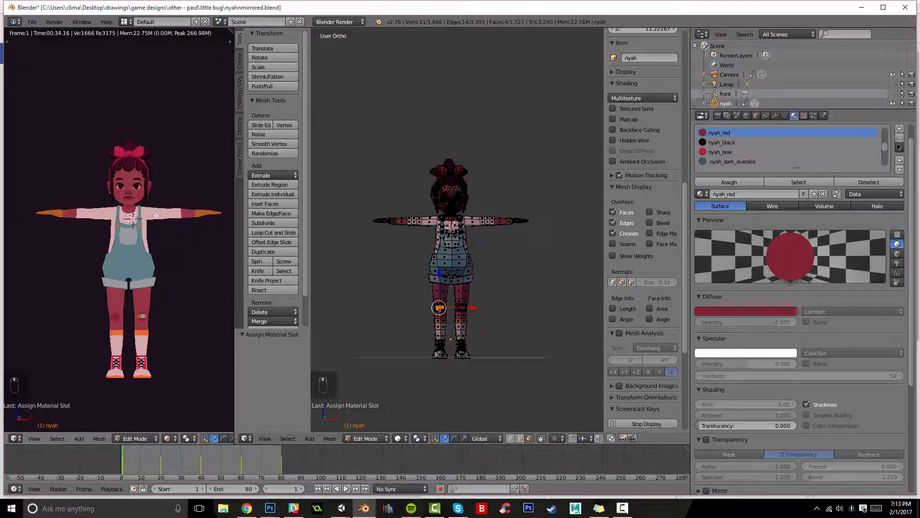
mouse_move(503, 229)
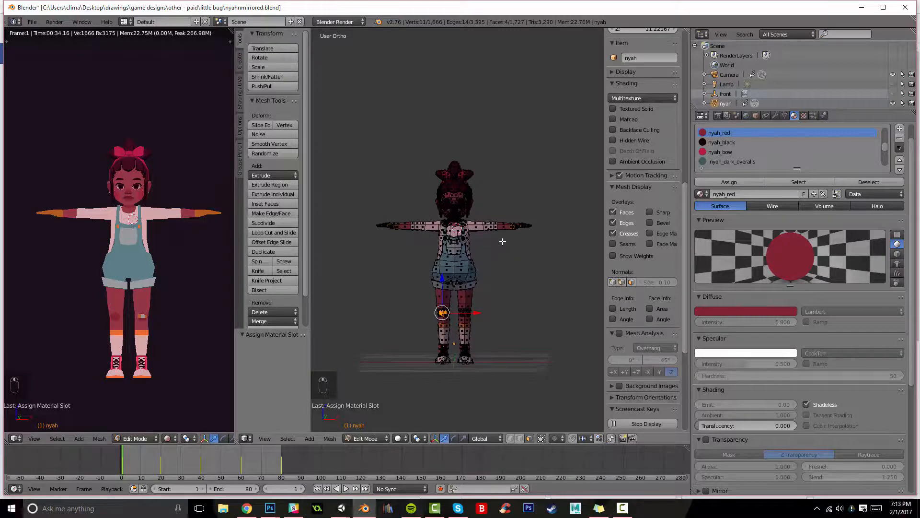
Step: Make the left area an image editor and create a new blank 4000 × 4000 image
key(Tab)
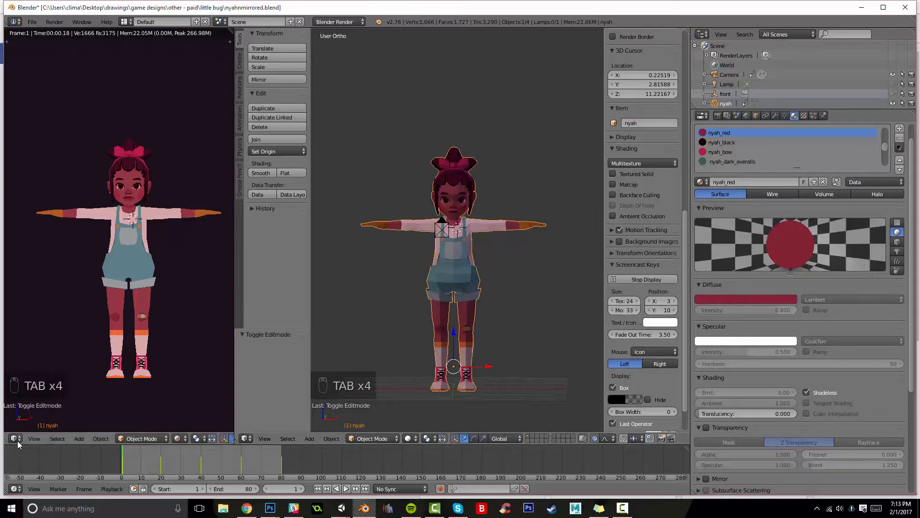
click(15, 438)
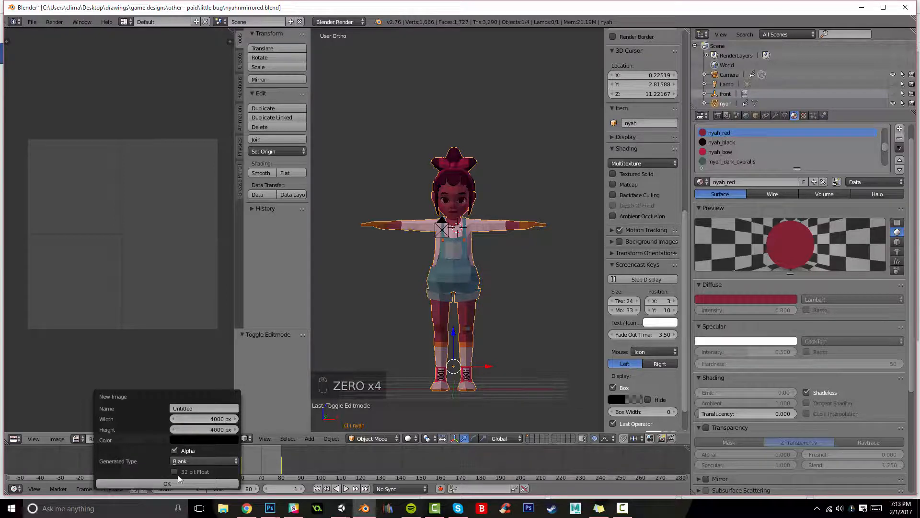
click(167, 483)
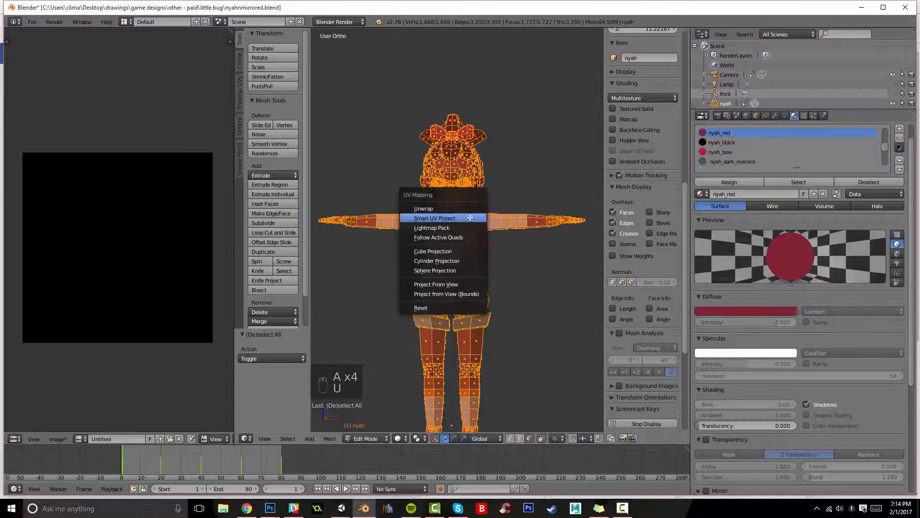
Step: Smart UV Project the whole selected mesh with an 89° angle limit
click(435, 218)
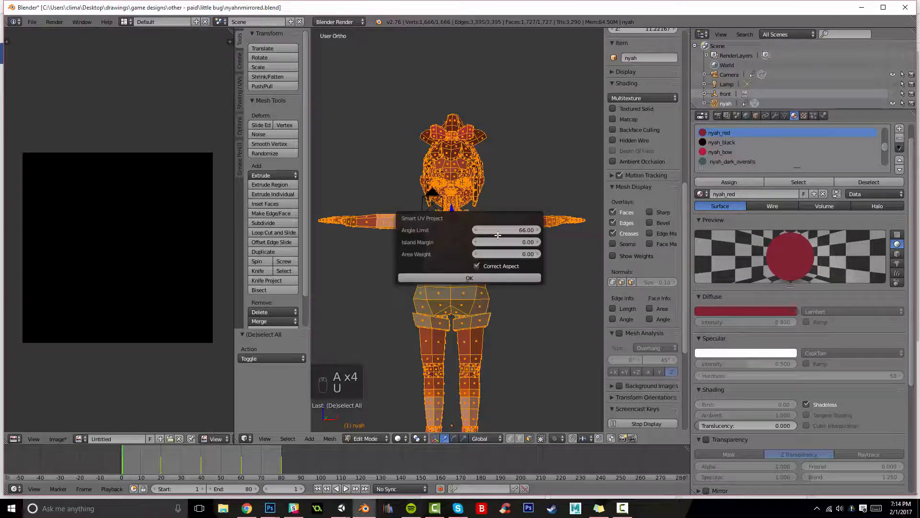
click(506, 229)
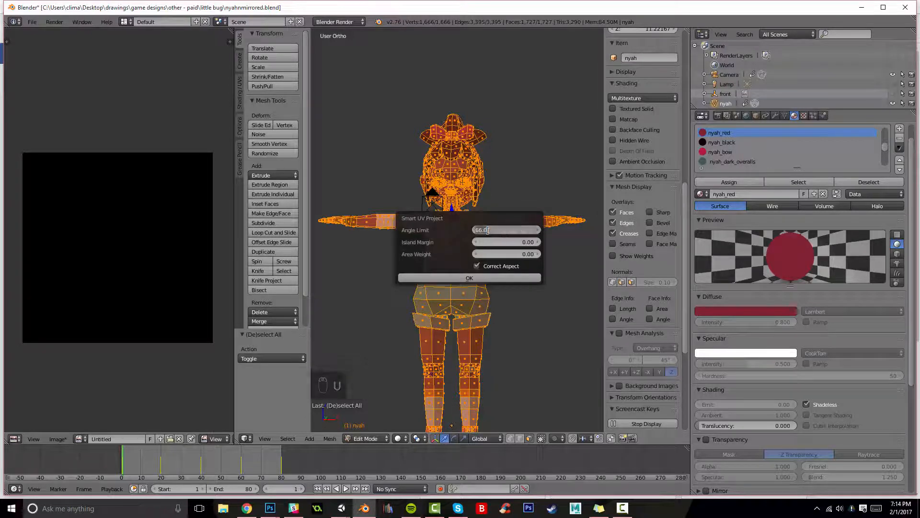
click(506, 229)
text(89)
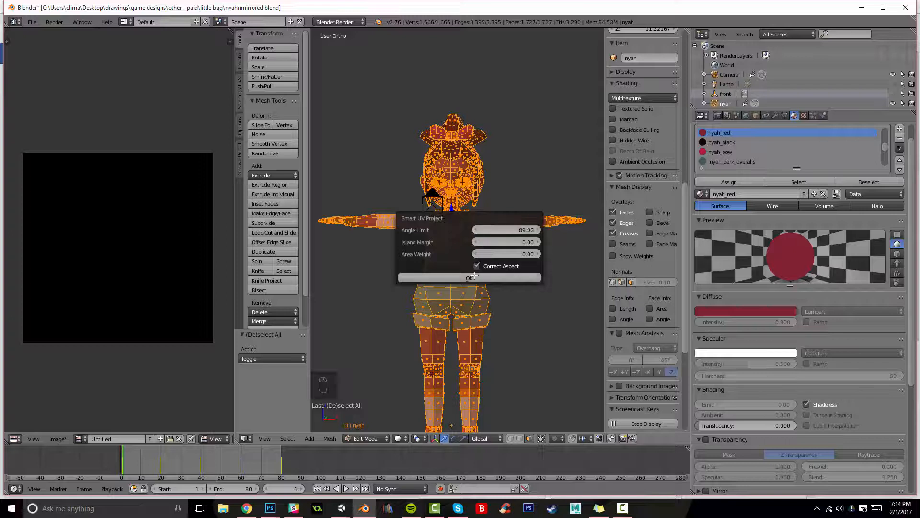
click(470, 277)
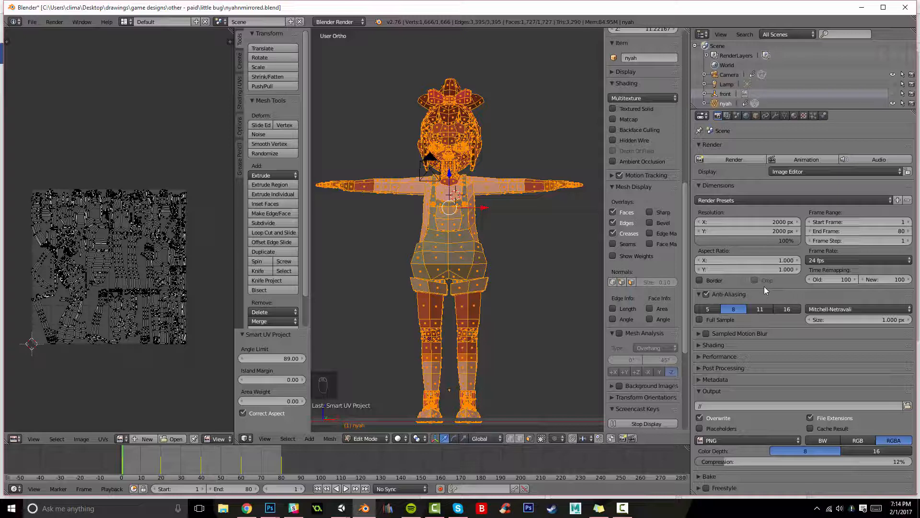
mouse_move(757, 167)
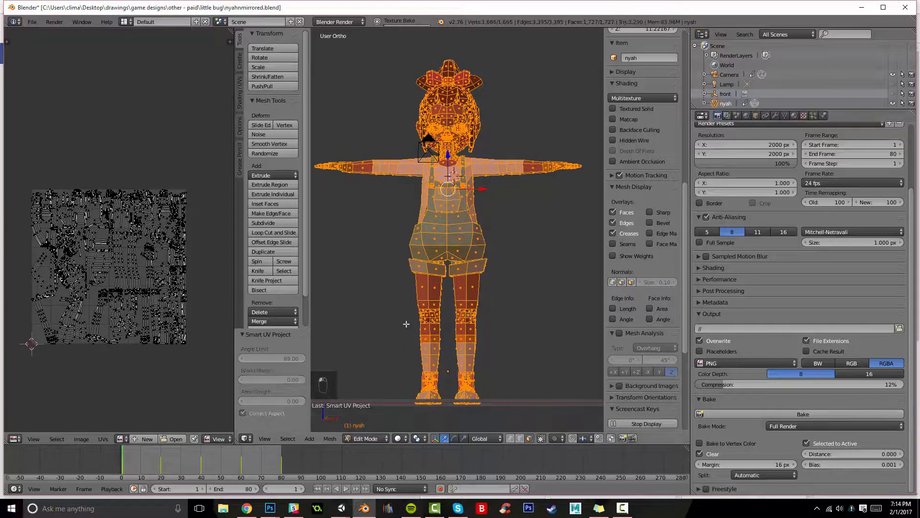
Step: Bake the material colours into the UV image and show the model textured in Object Mode
click(801, 414)
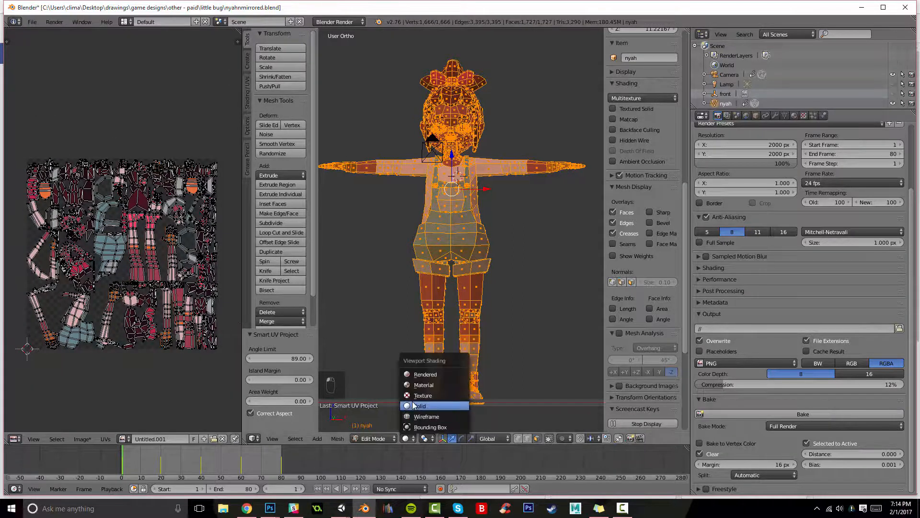
click(422, 395)
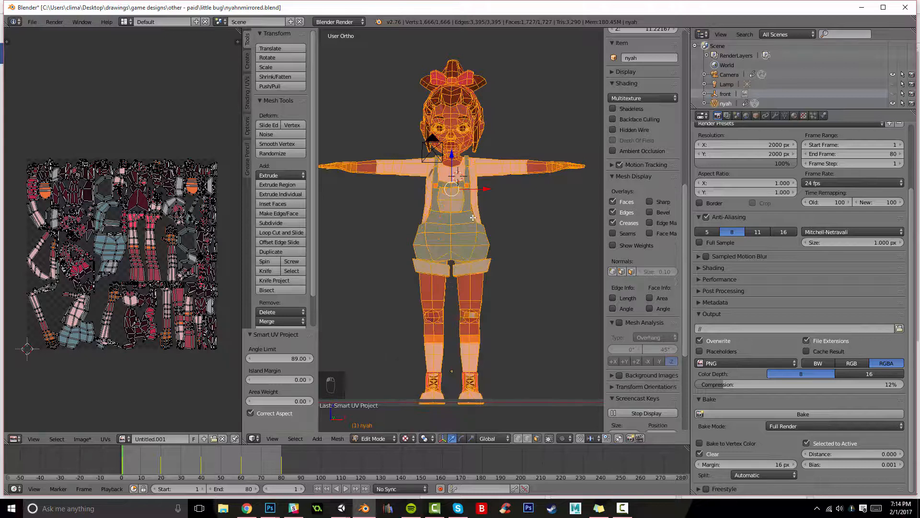
key(z)
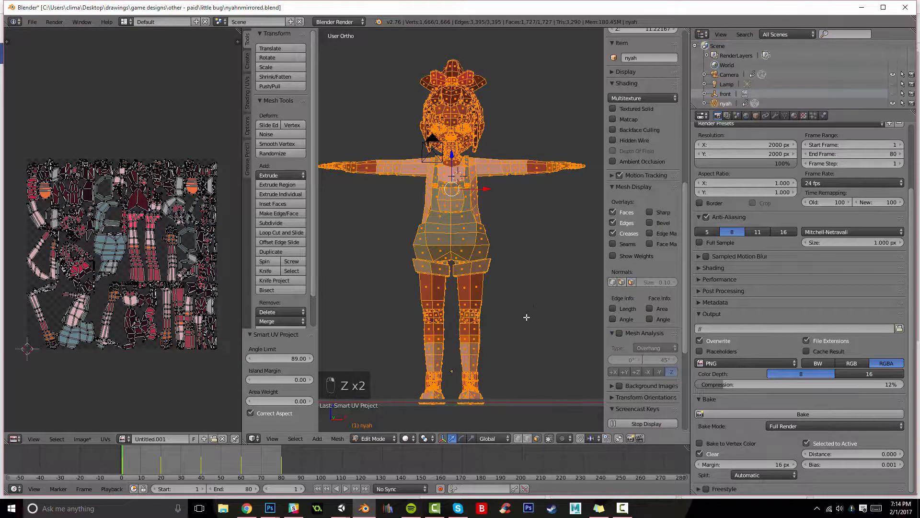
key(Tab)
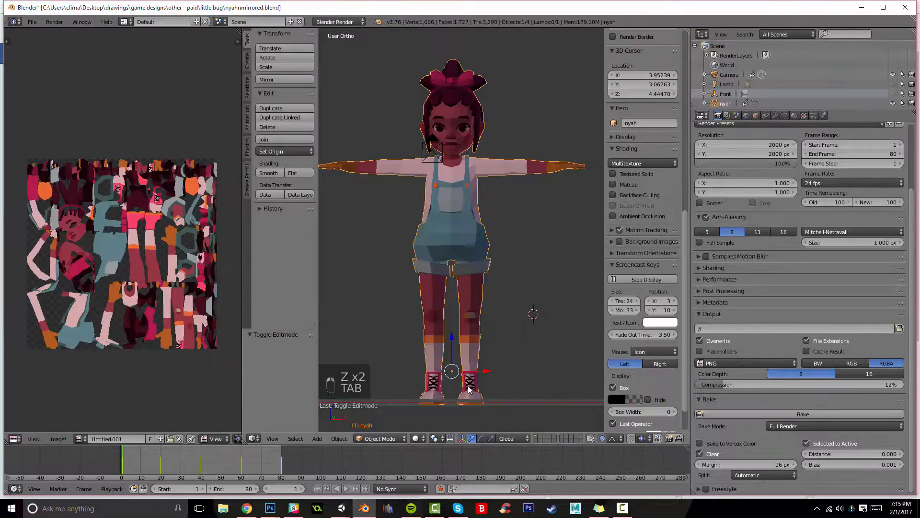
Step: In Edit Mode, scale and shift stray leg faces' UVs onto matching colours
key(Tab)
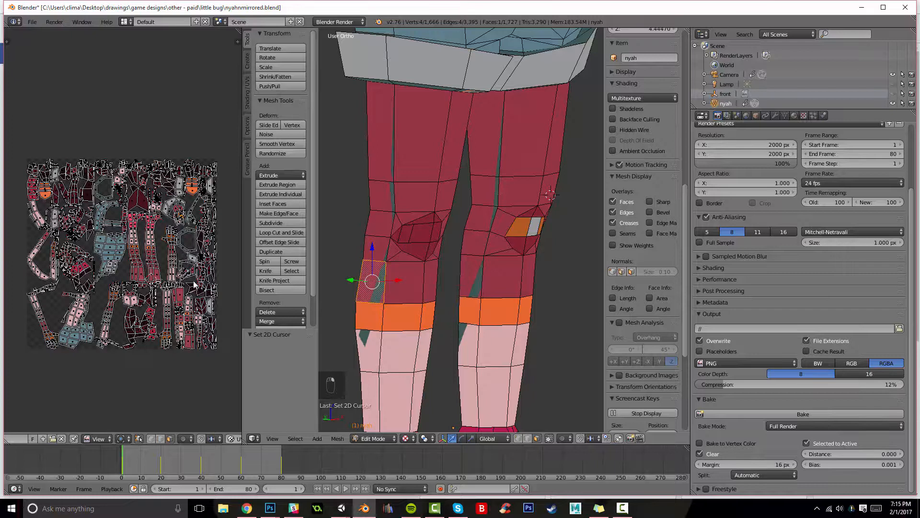
key(s)
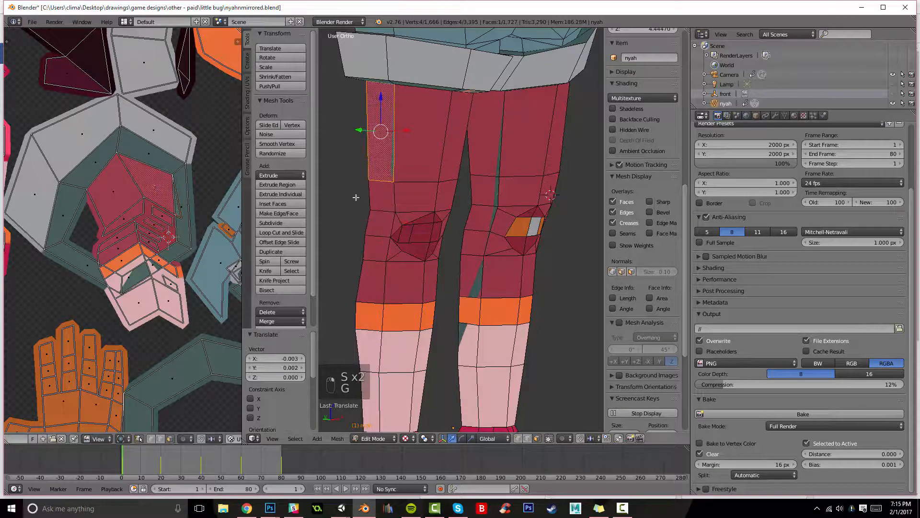
key(s)
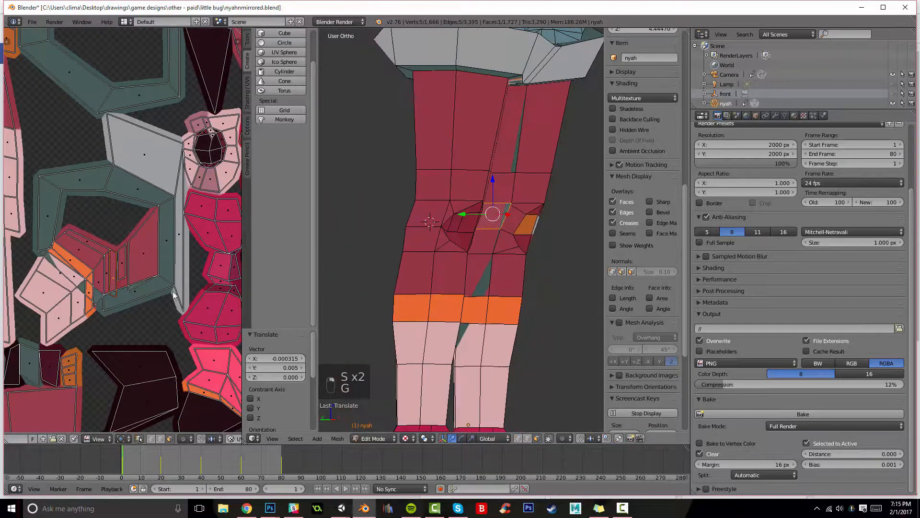
Step: Resize the knee faces' UVs and move the shin face's UVs onto skin colour
key(s)
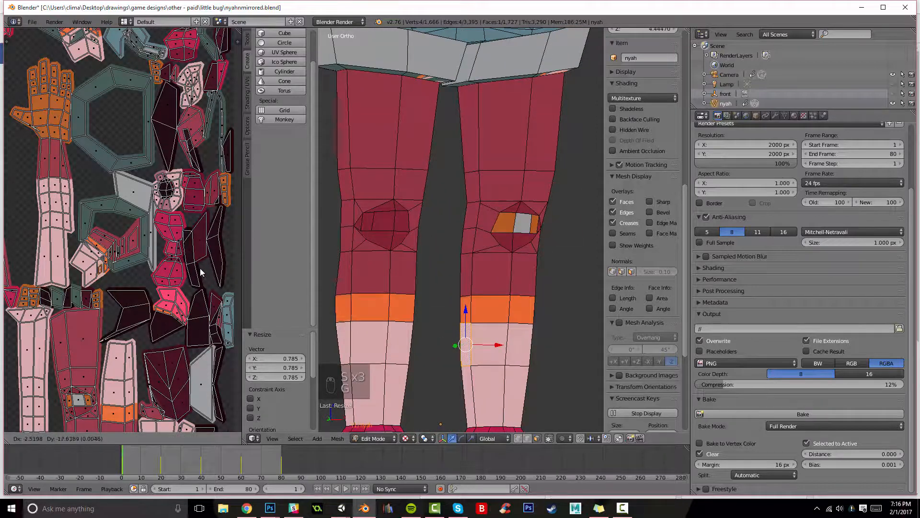
drag(466, 344, 466, 288)
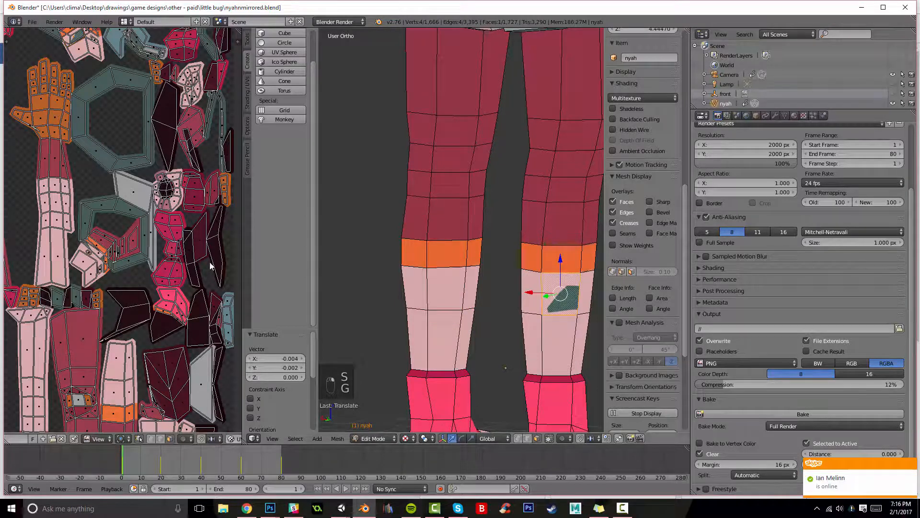
key(s)
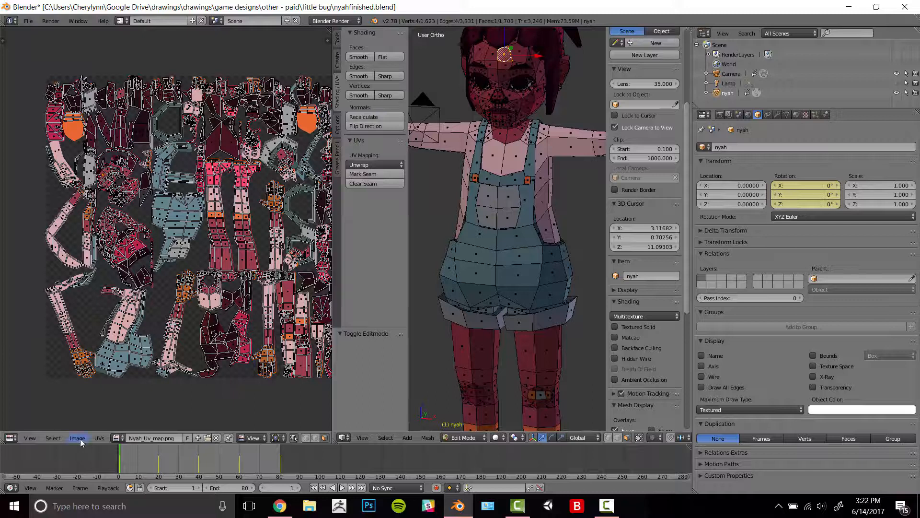
Step: Save the baked UV texture as the new PNG Niyah_Uv_map1.png
click(77, 438)
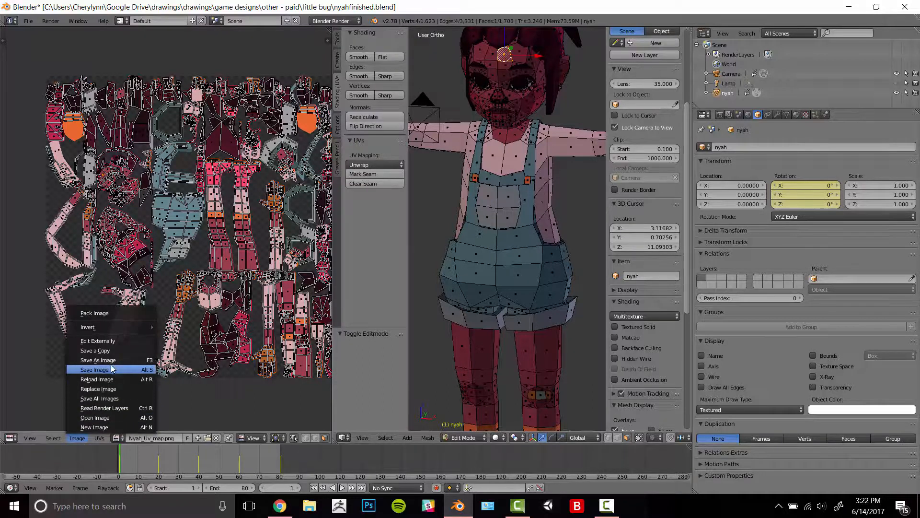
click(94, 369)
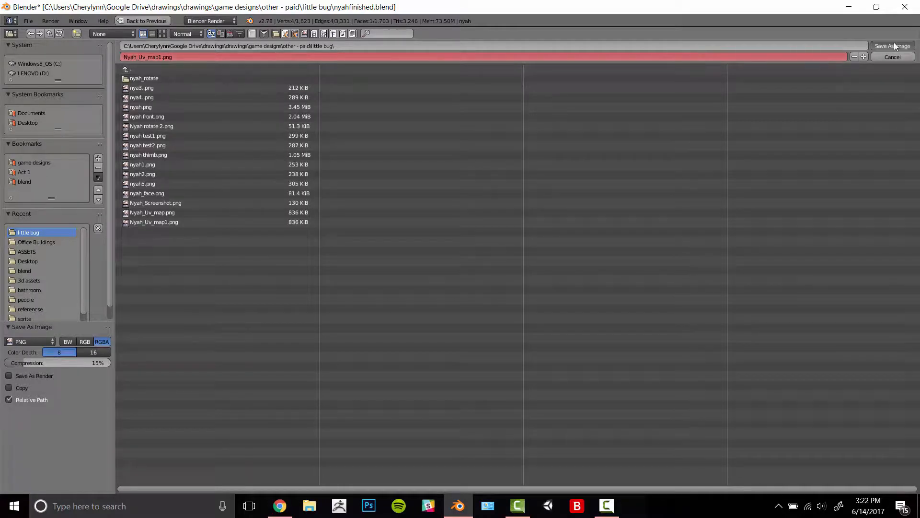
click(891, 46)
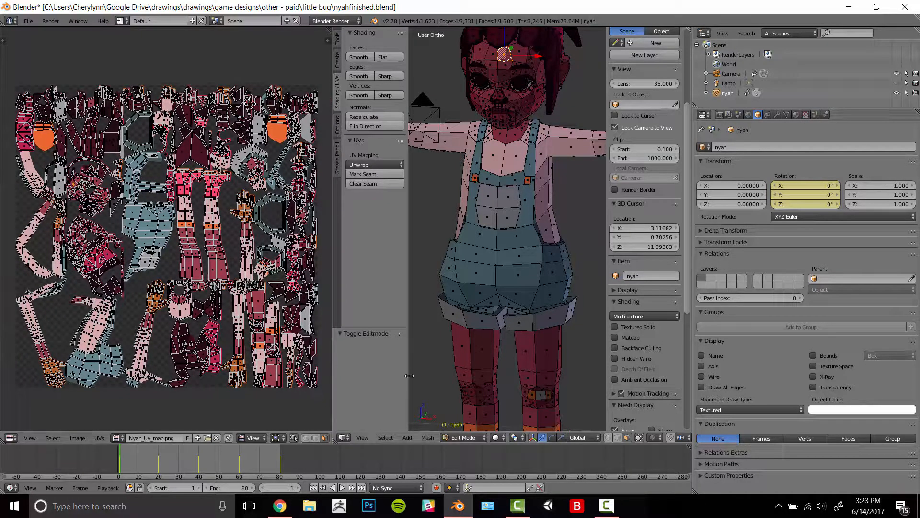
mouse_move(520, 261)
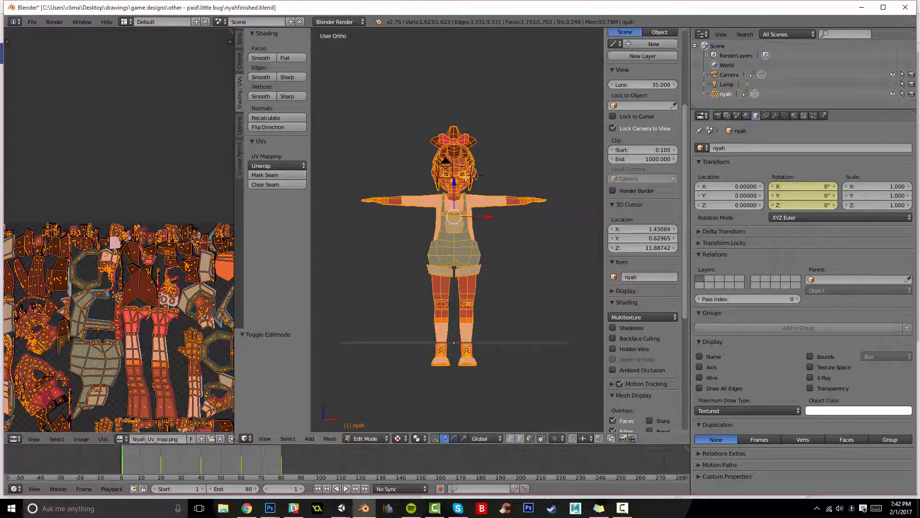
mouse_move(538, 222)
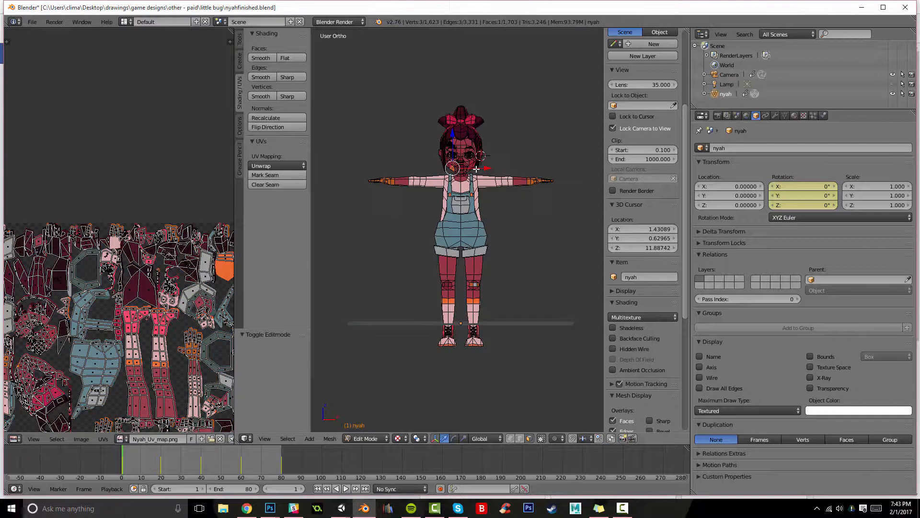
Step: Export only the selected Nyah mesh as nyahfinished.fbx via File > Export > FBX
key(KP_1)
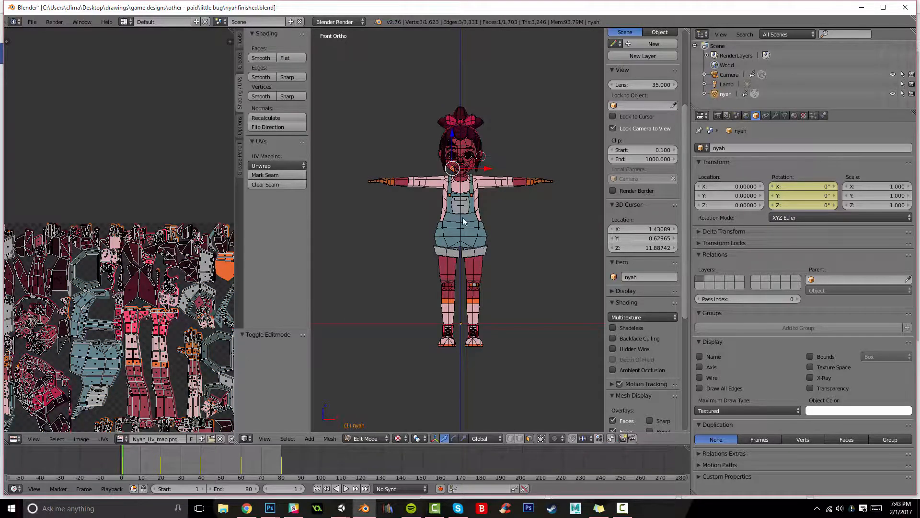
click(364, 438)
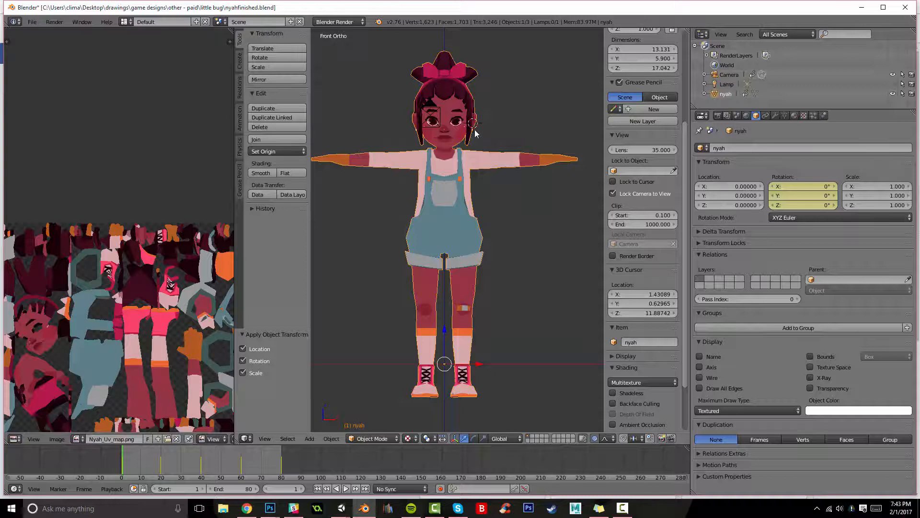
mouse_move(491, 170)
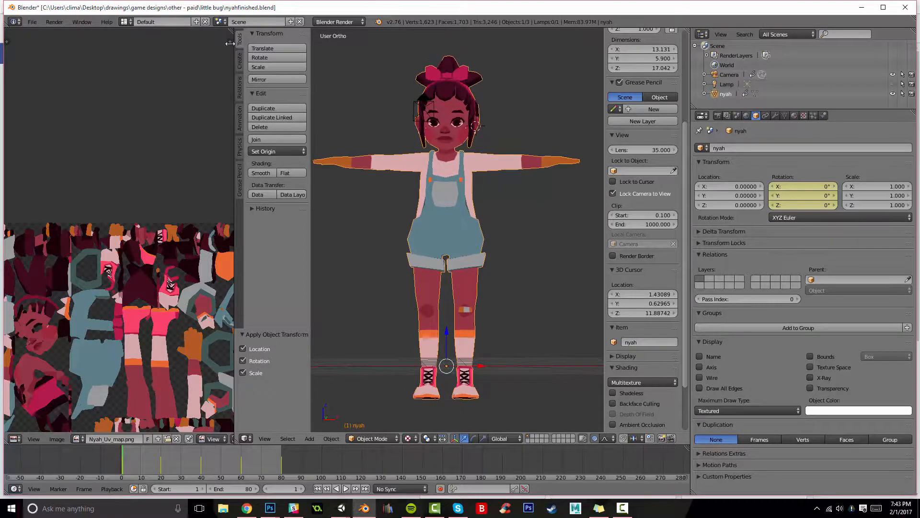
click(32, 23)
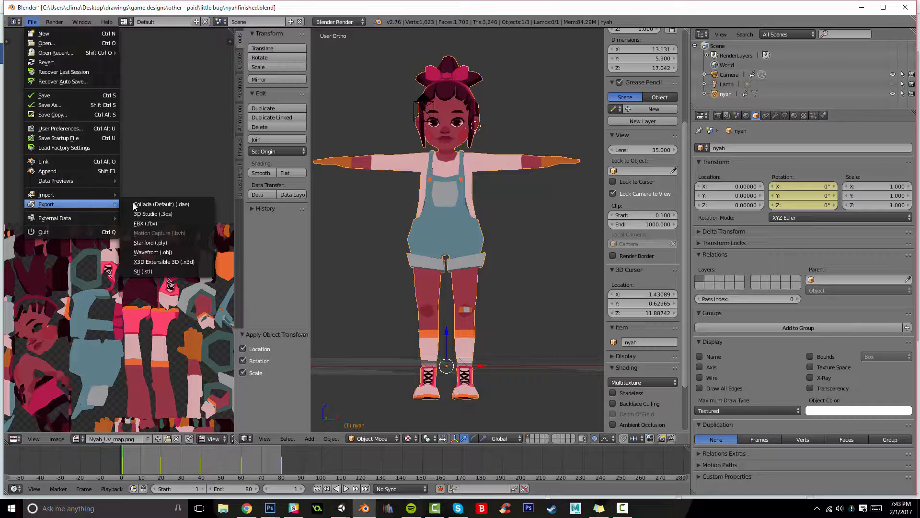
click(145, 223)
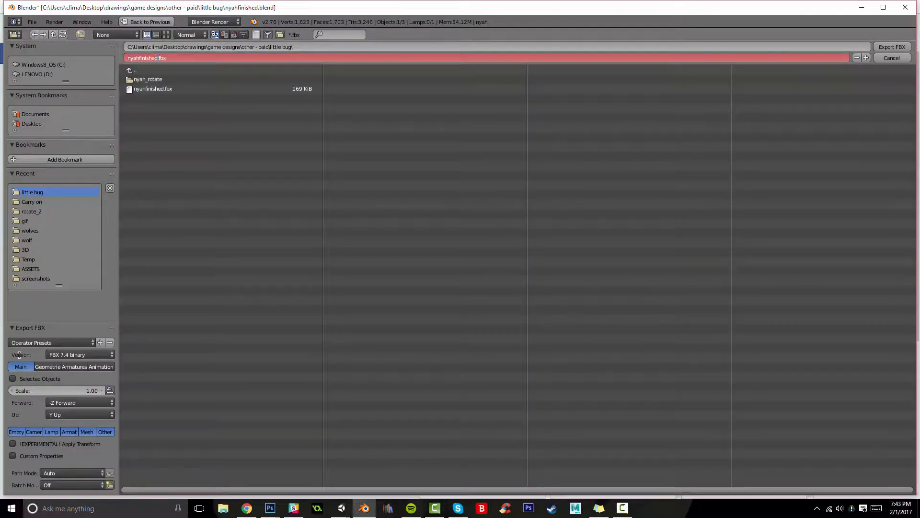
click(13, 378)
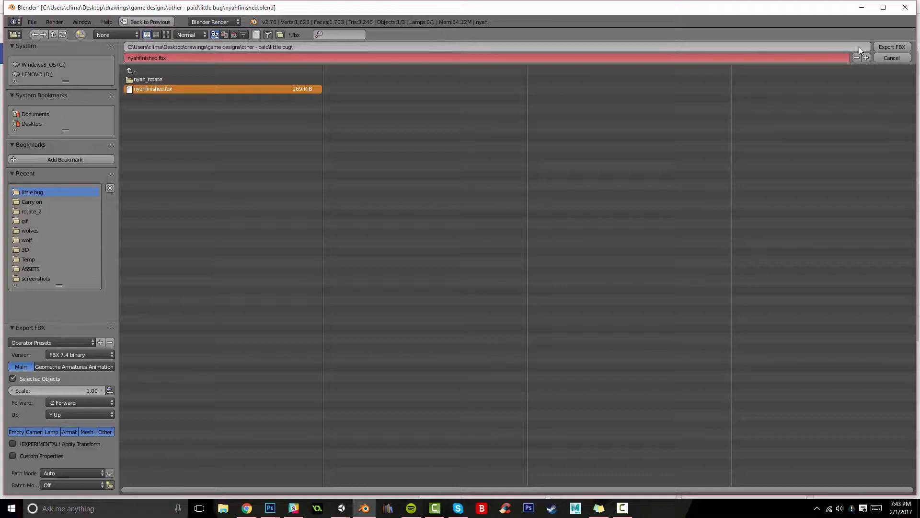
click(891, 57)
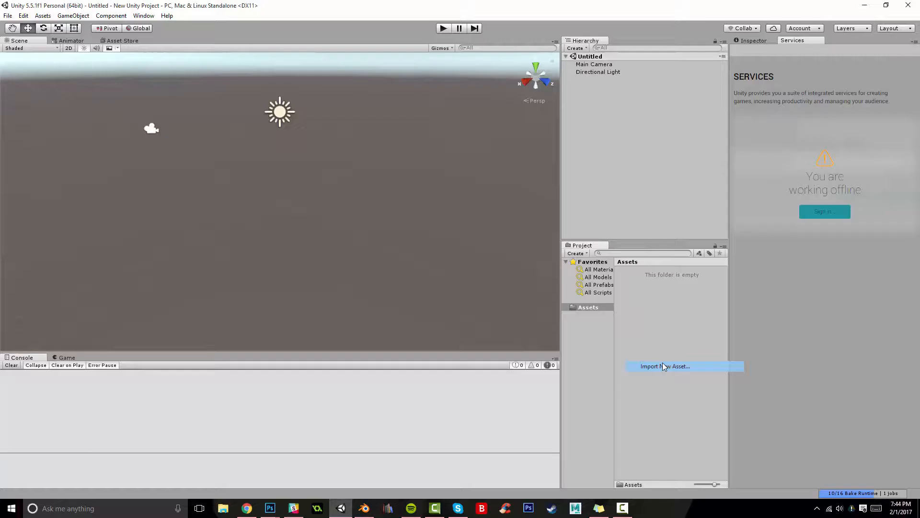
Step: Import nyahfinished.fbx as a new asset into the Unity project
click(665, 366)
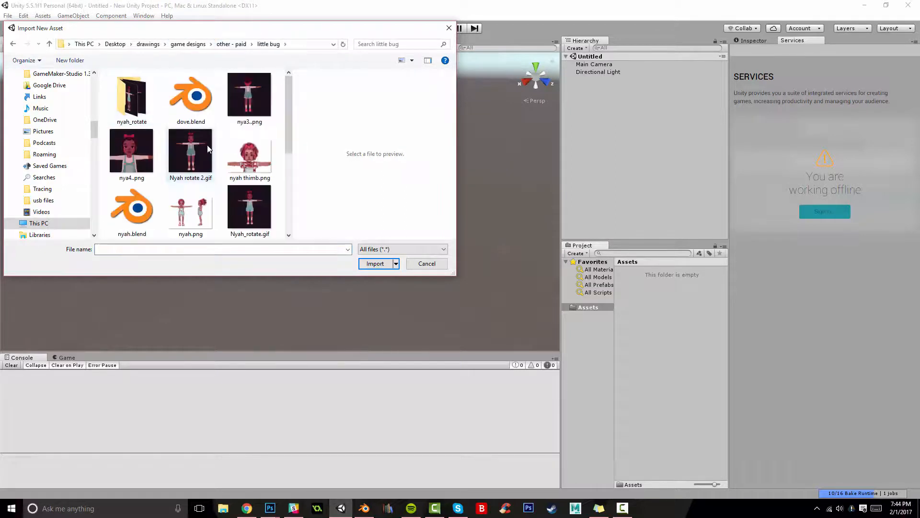
scroll(down, 3)
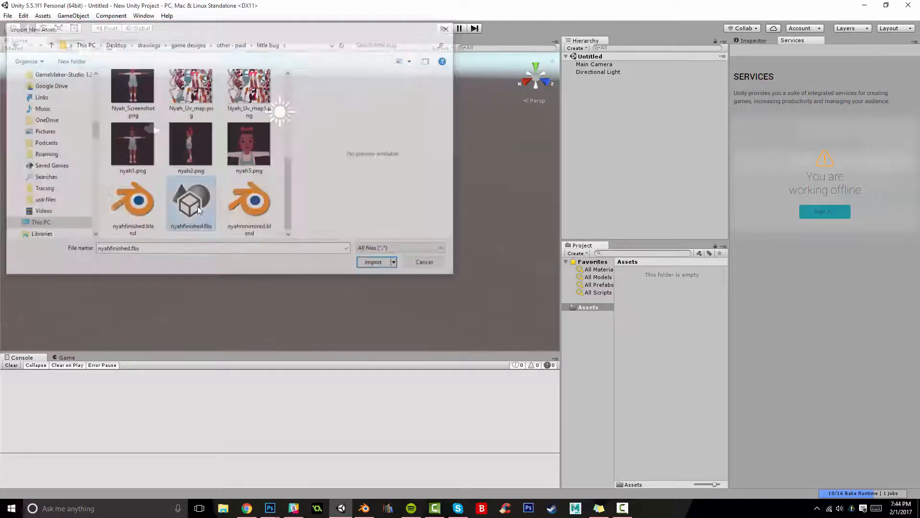
click(373, 262)
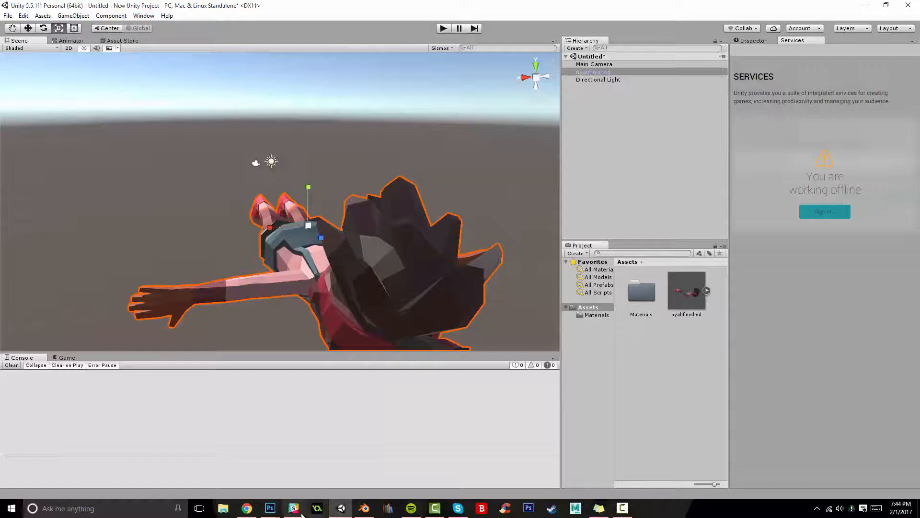
click(293, 508)
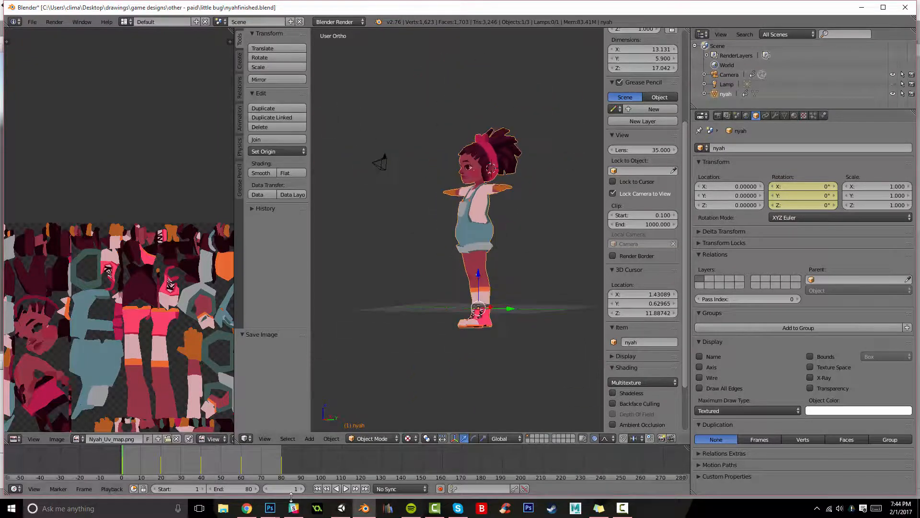
click(340, 507)
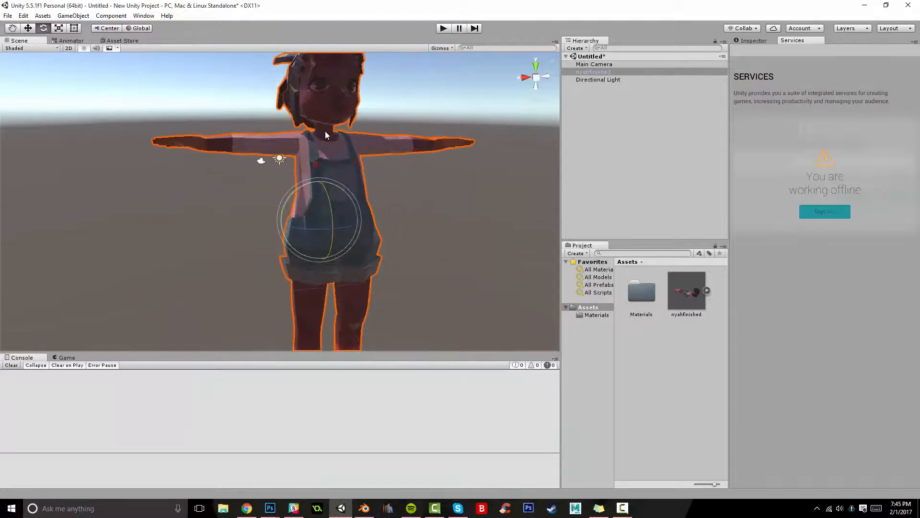
drag(326, 135, 327, 194)
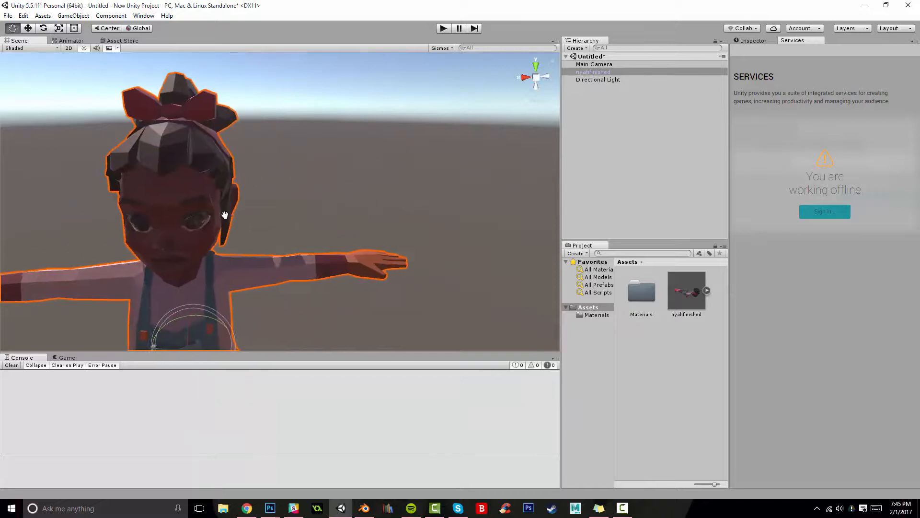
drag(224, 213, 277, 206)
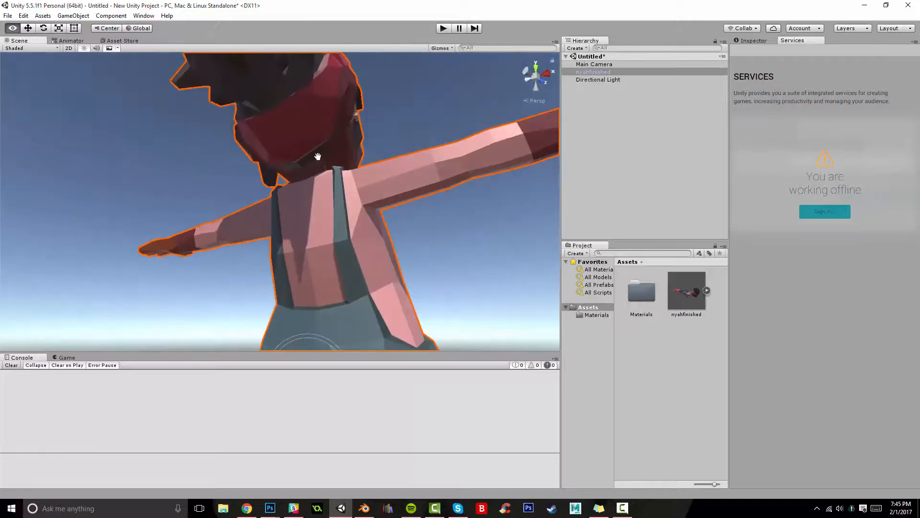
drag(317, 156, 391, 153)
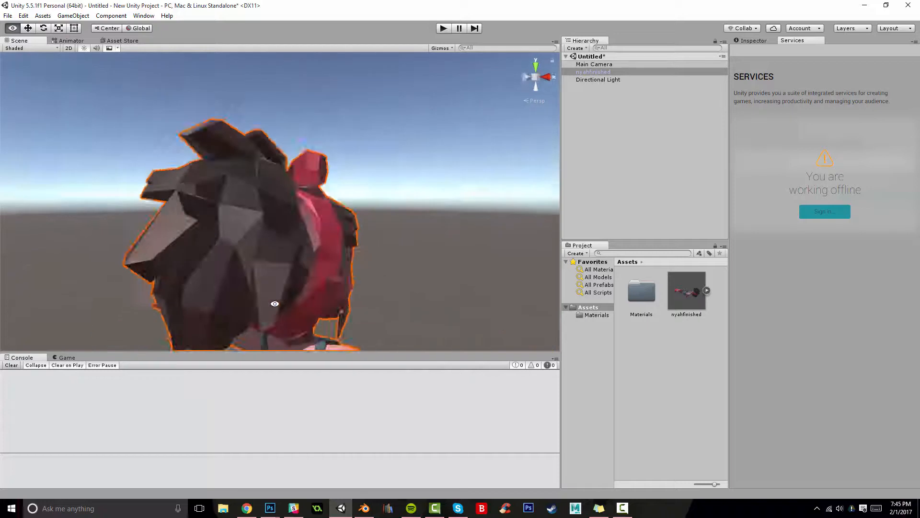
drag(274, 304, 251, 175)
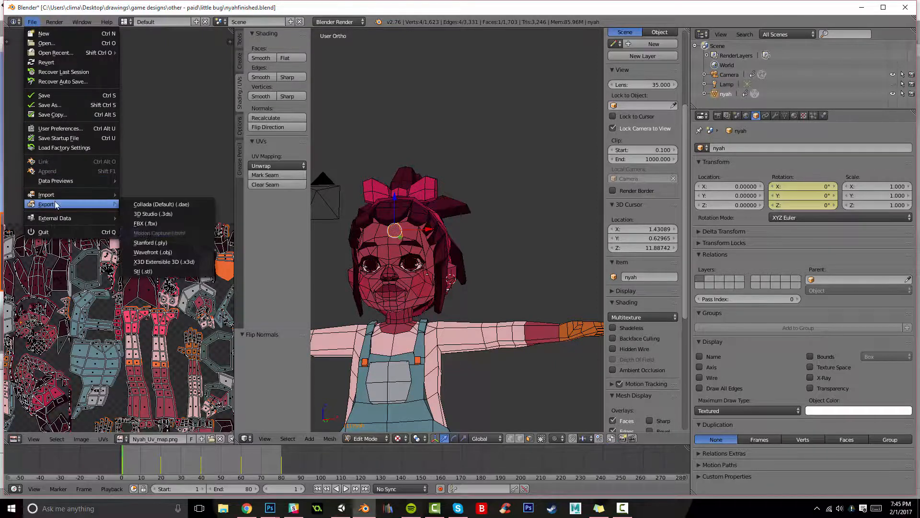
Step: Choose FBX as the export format for the flipped-normals Nyah mesh
click(145, 223)
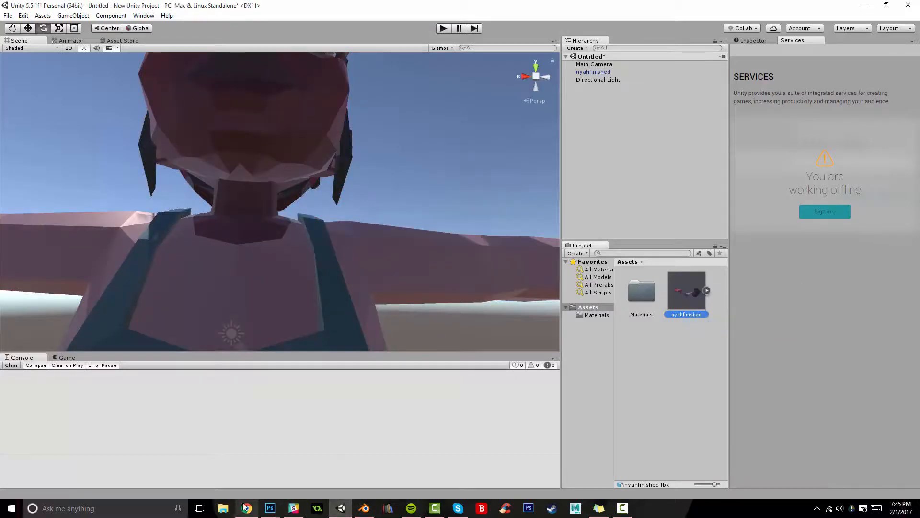
Step: Reimport the re-exported nyahfinished.fbx into Unity and orbit around the head to check for holes
right_click(686, 308)
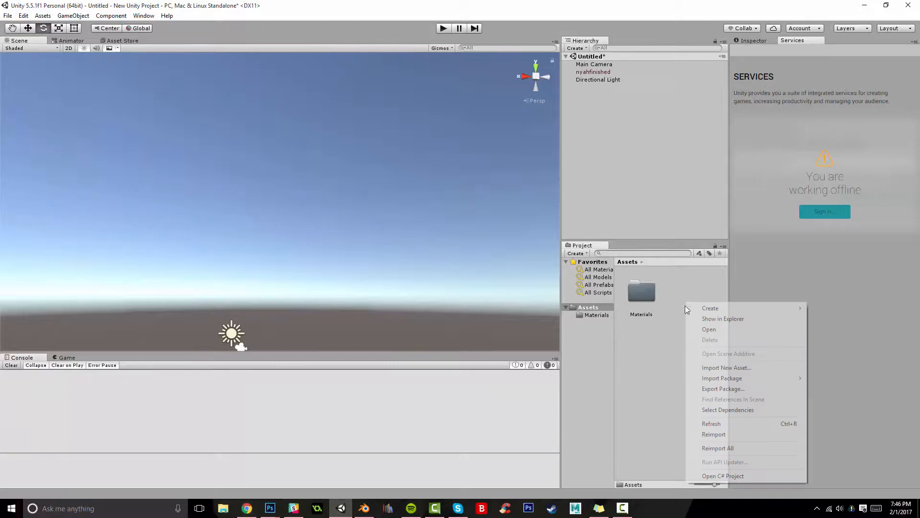
click(726, 367)
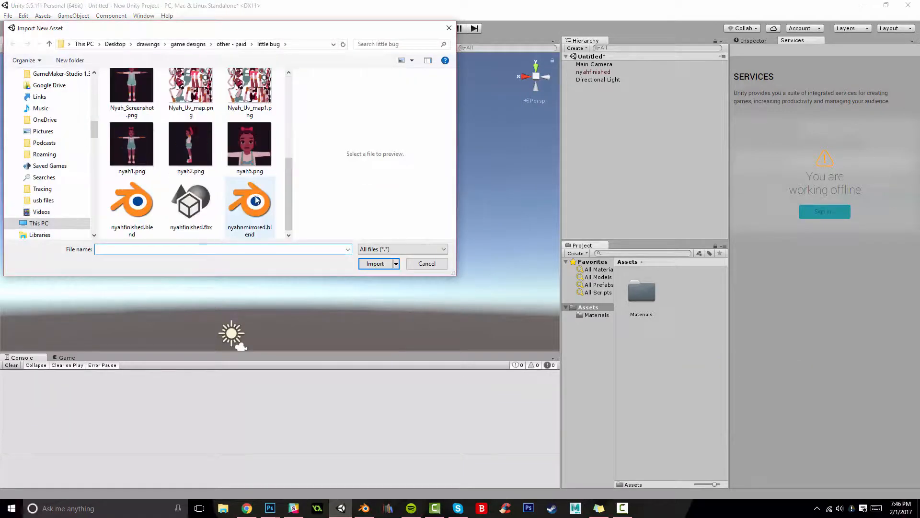
click(375, 262)
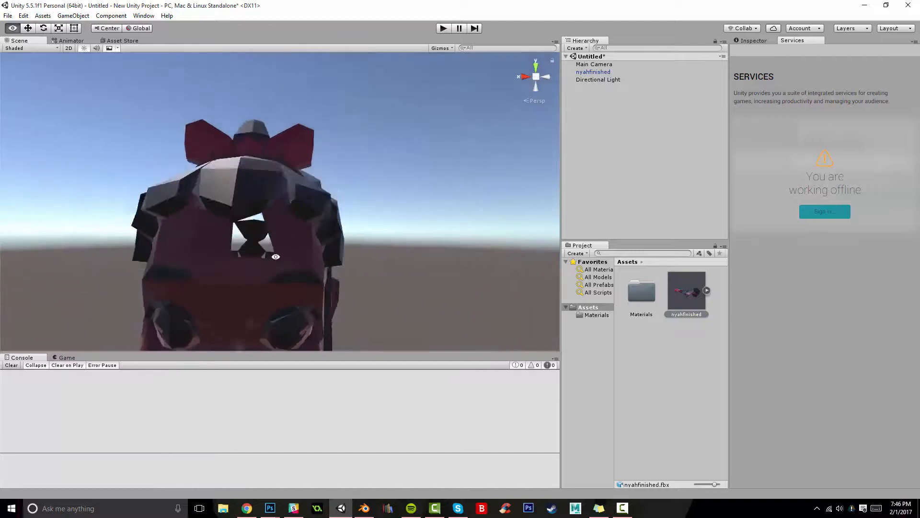
drag(276, 257, 363, 226)
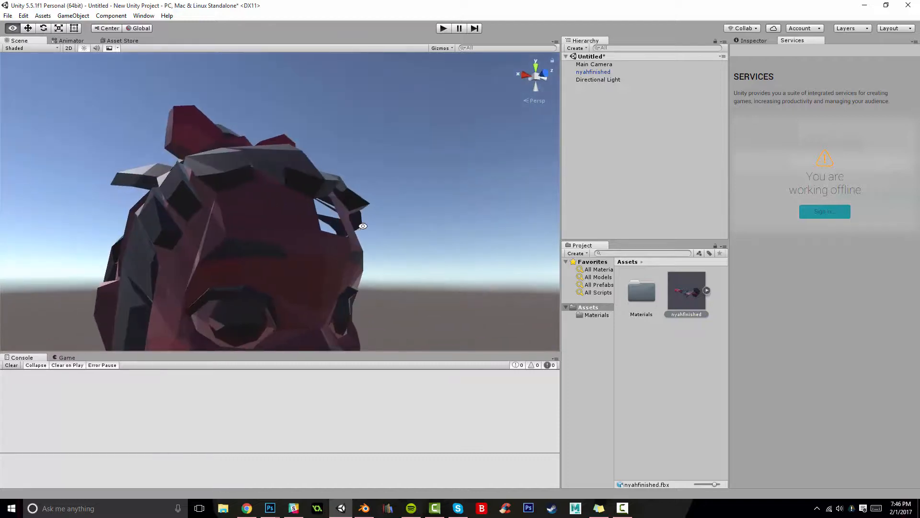
drag(362, 226, 219, 234)
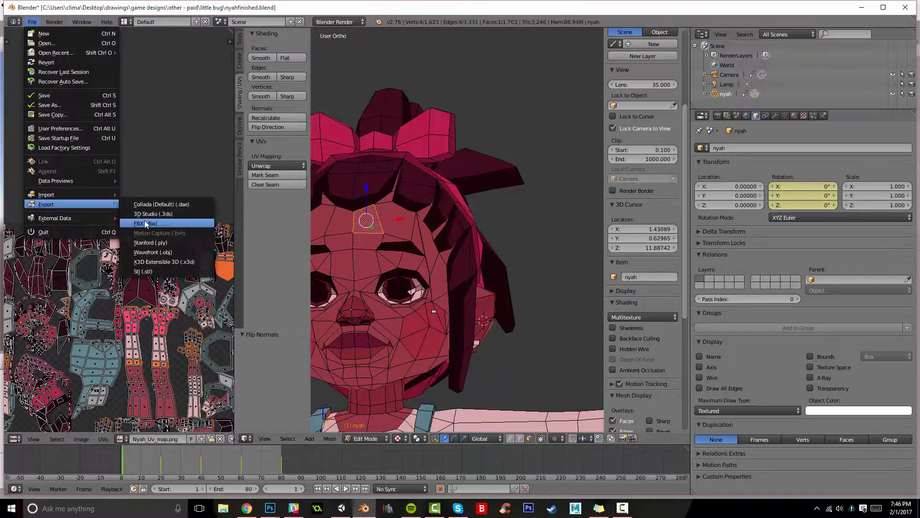
Step: Export the mesh as FBX and enable Backface Culling to reveal Nyah's inverted faces
click(139, 223)
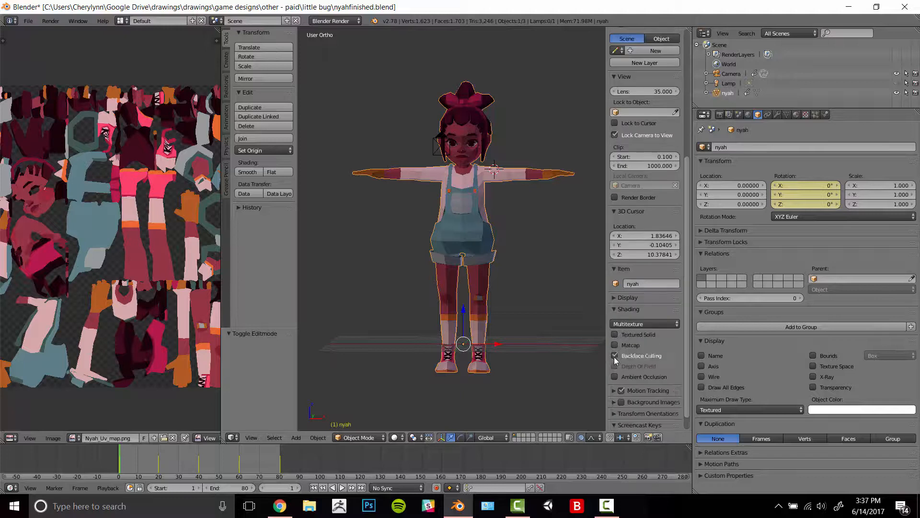
click(615, 355)
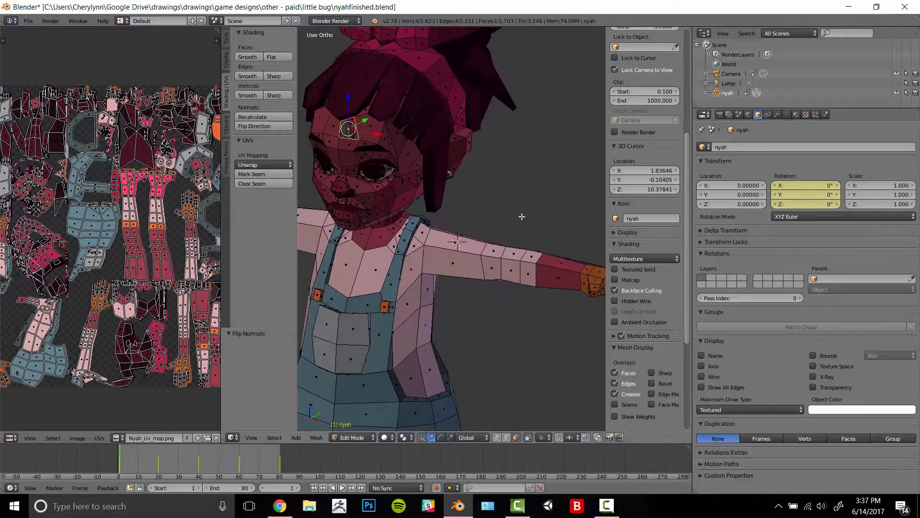
click(506, 183)
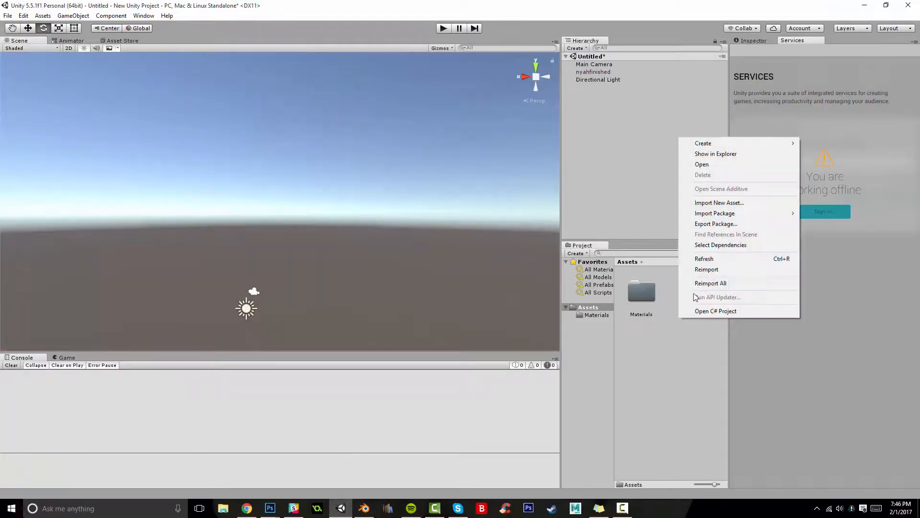
Step: Reimport the corrected nyahfinished.fbx, check the head and hair, and begin importing the UV texture
click(719, 202)
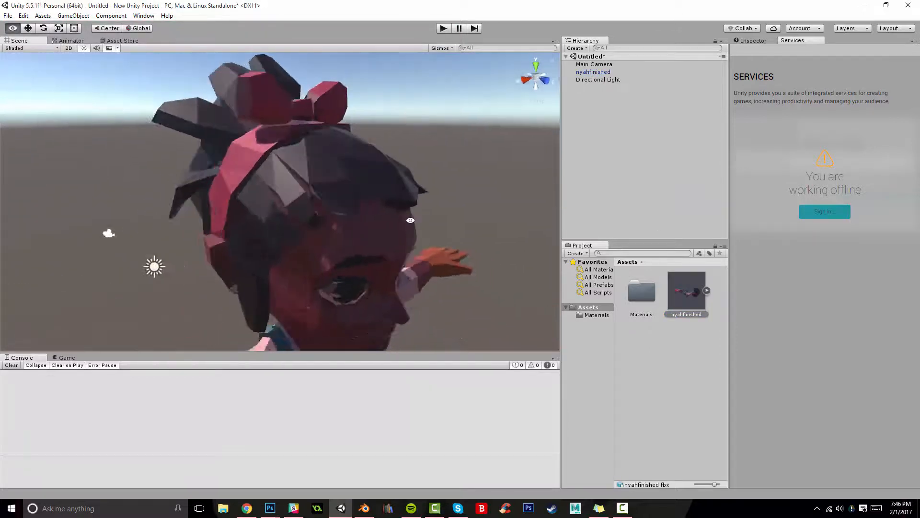
drag(412, 220, 228, 175)
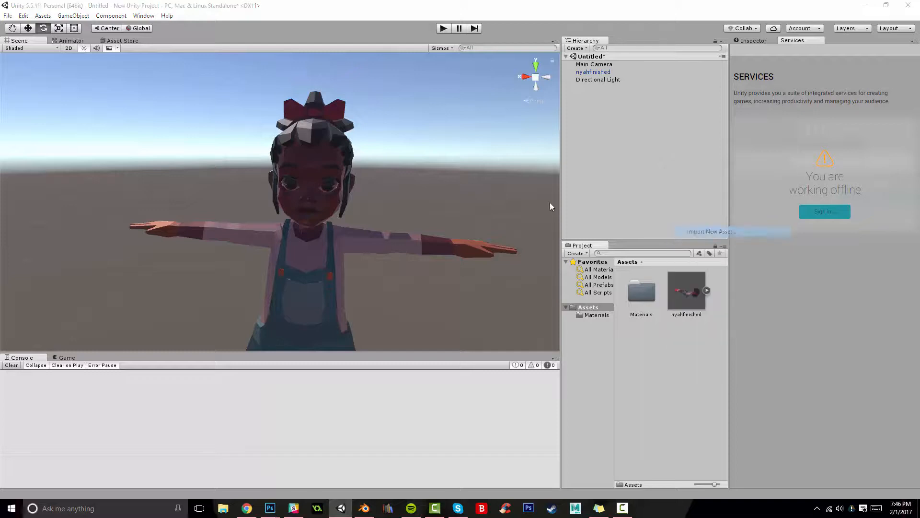
click(710, 230)
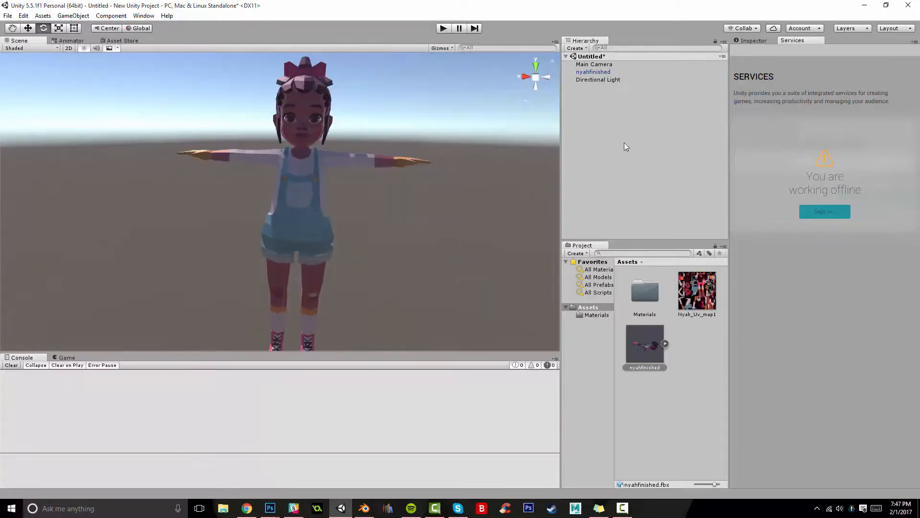
Step: Select the nyahfinished model asset after the Nyah_Uv_map1 texture is applied
click(593, 72)
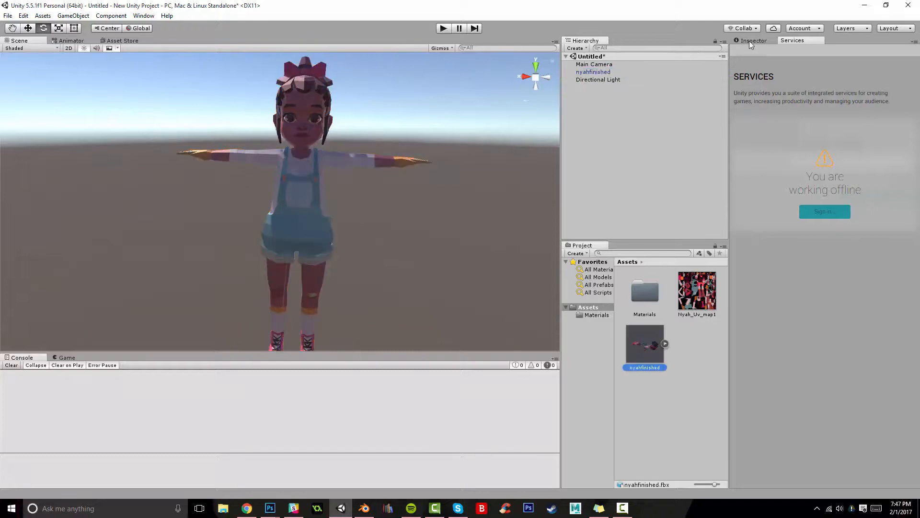
Step: Raise the nyahfinished character's Nyah_Uv_map1 material Metallic value to 0.9 in the Inspector
click(753, 40)
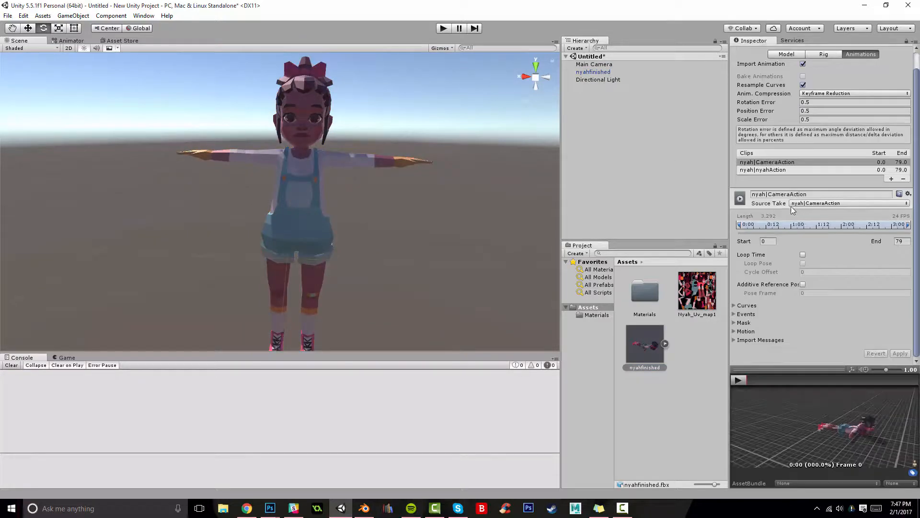
click(593, 72)
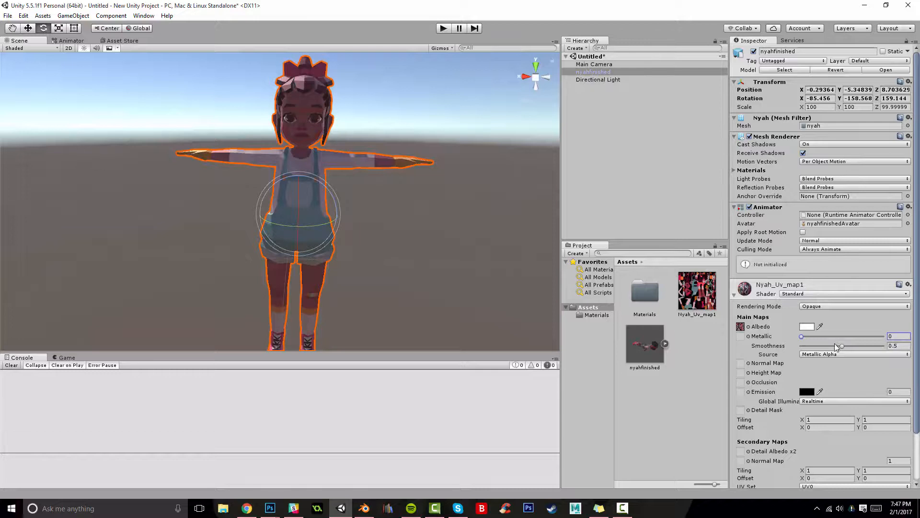
drag(801, 335, 875, 336)
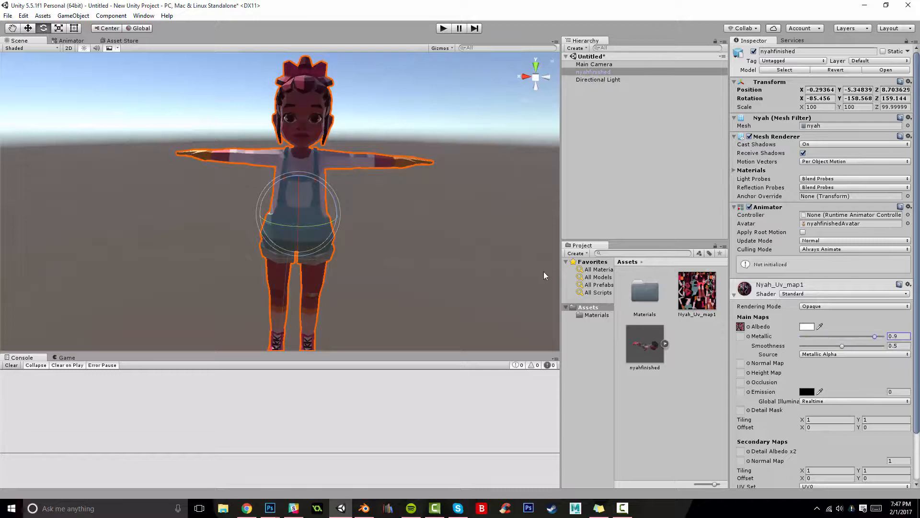